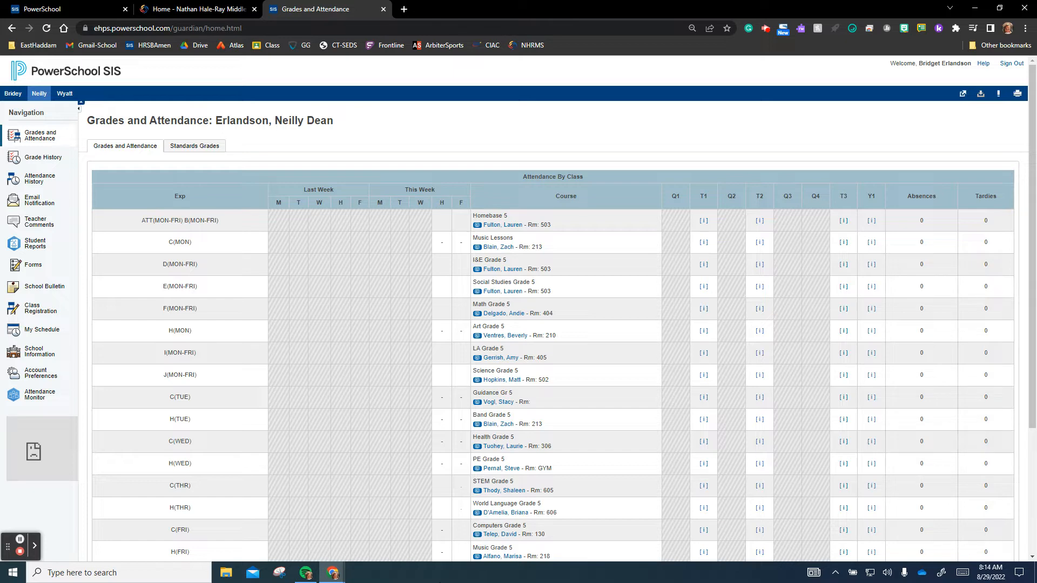
mouse_move(330, 503)
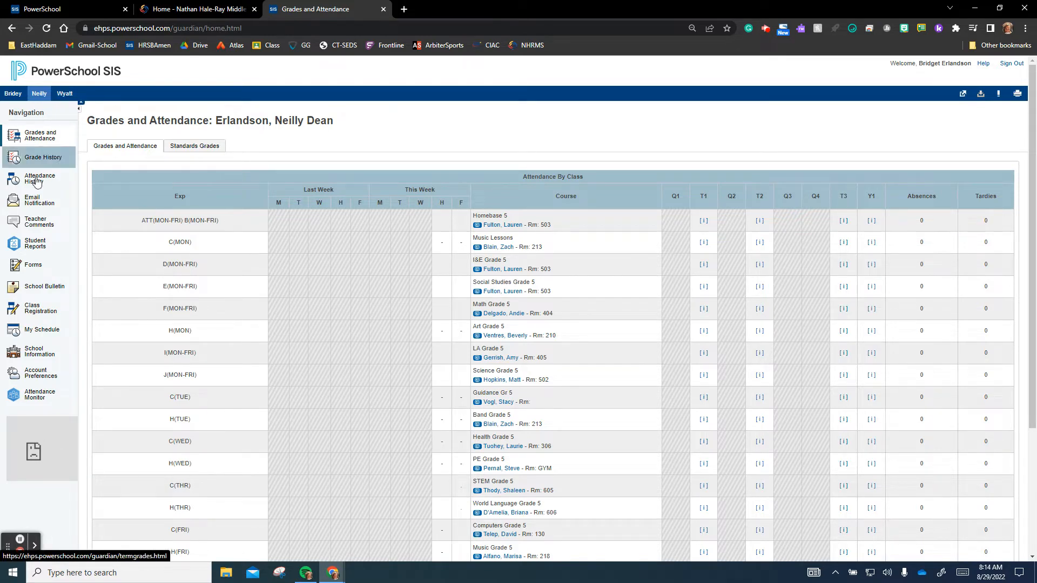
Open the Forms listing showing general forms and the seven empty athletics forms
click(33, 265)
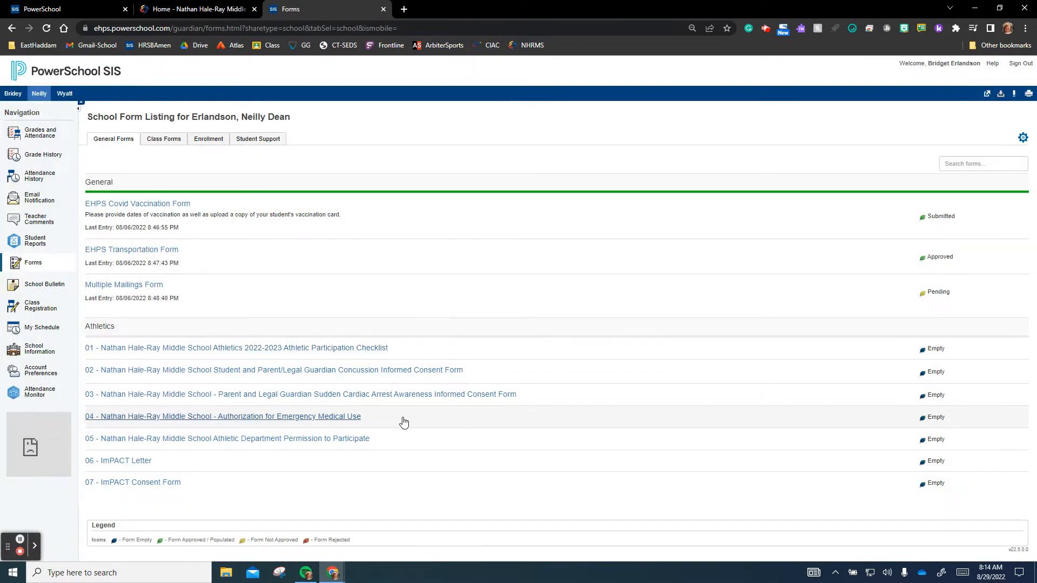
mouse_move(124, 351)
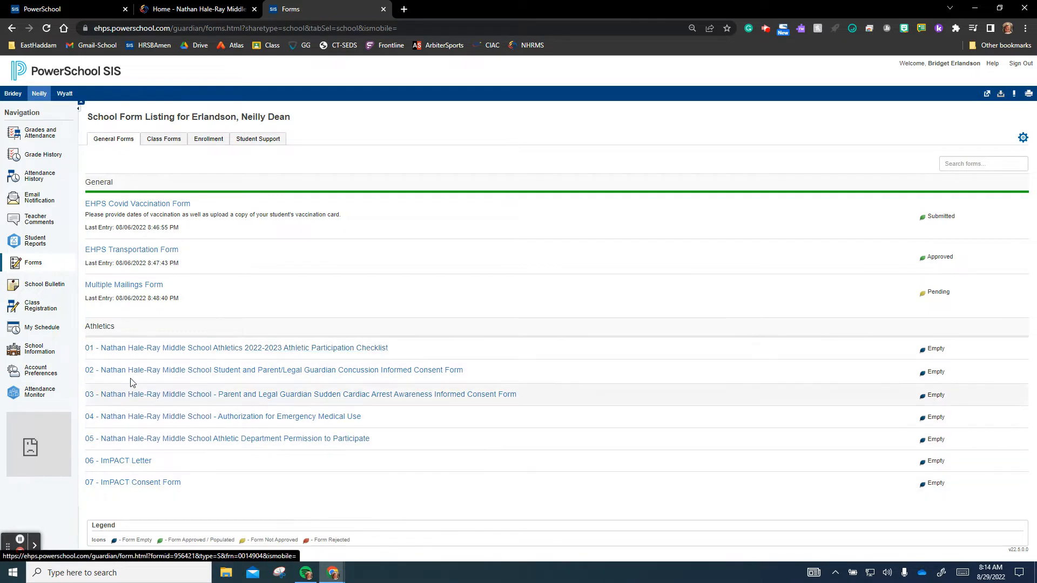
mouse_move(125, 356)
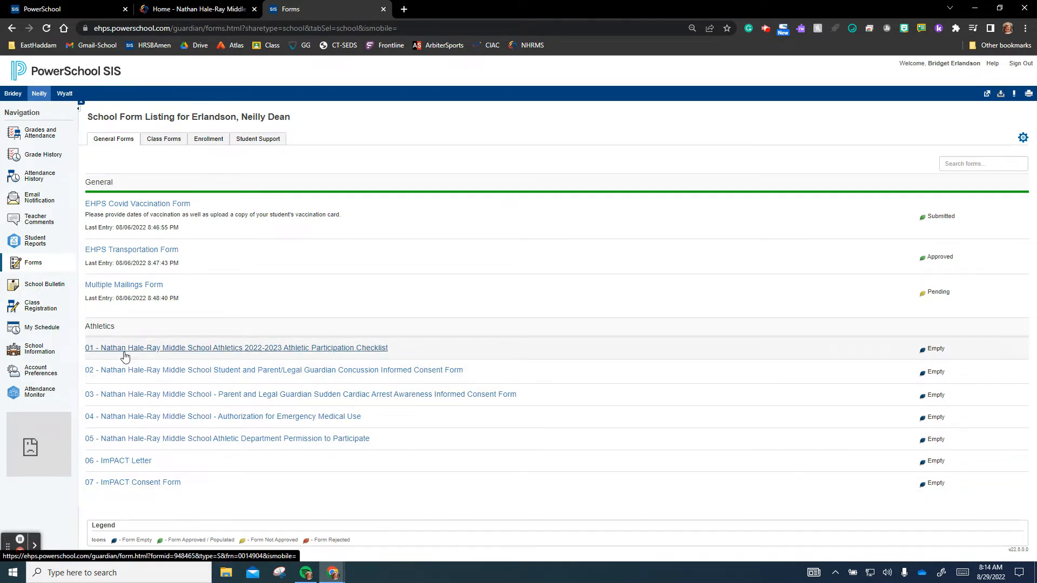
mouse_move(134, 384)
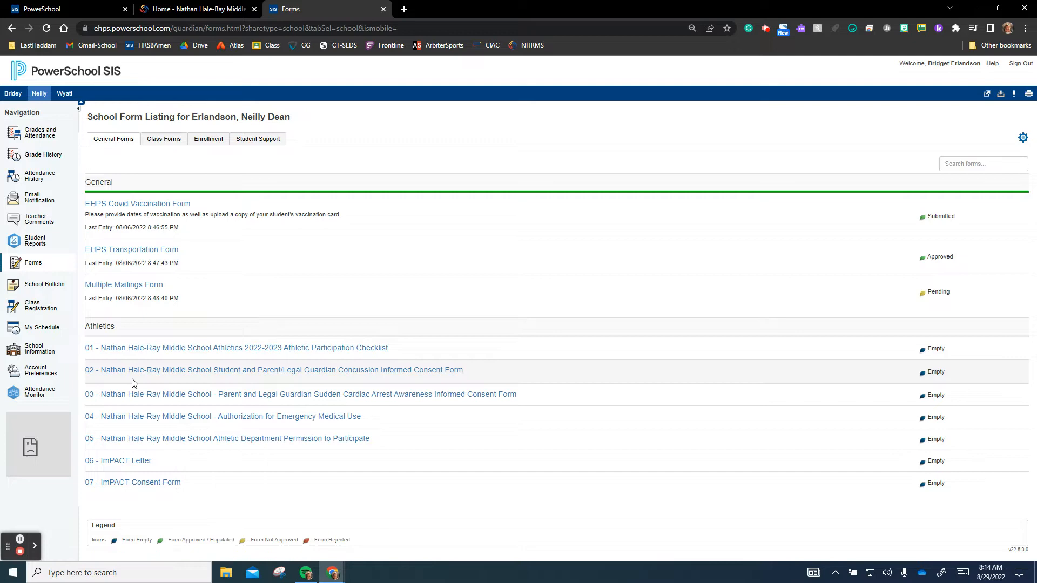
mouse_move(138, 351)
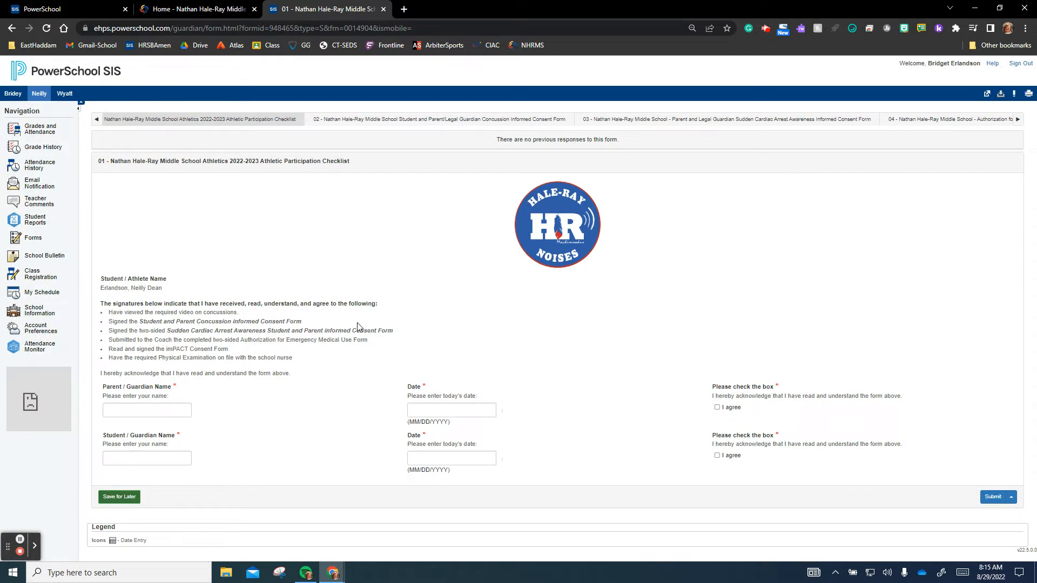
mouse_move(203, 133)
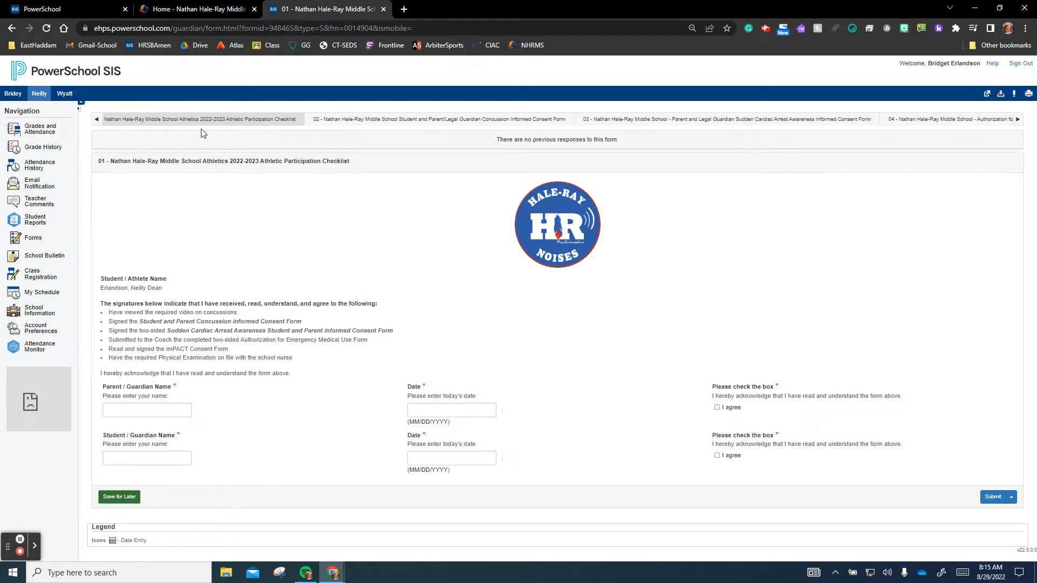
mouse_move(562, 167)
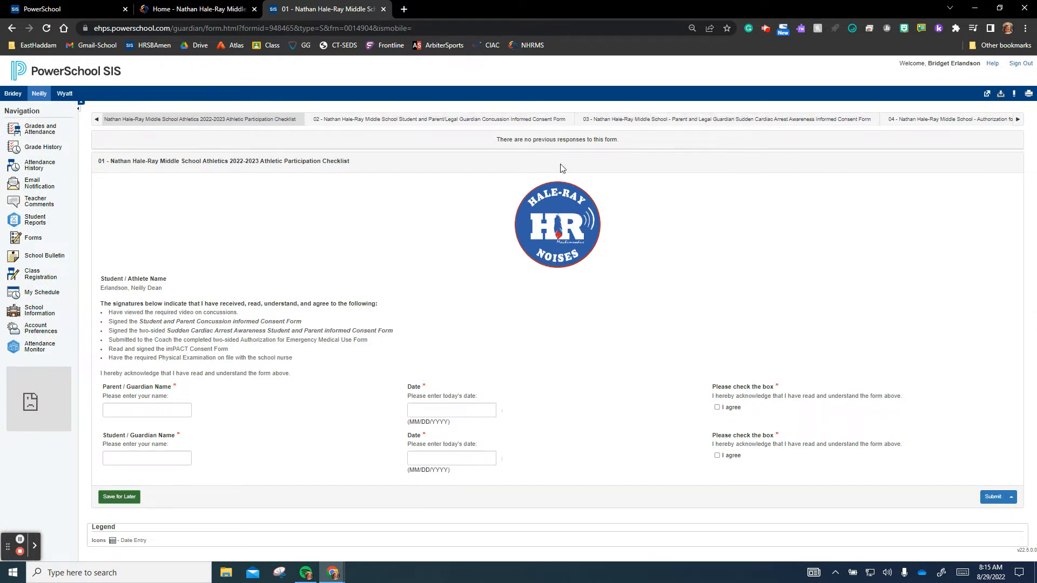
mouse_move(192, 398)
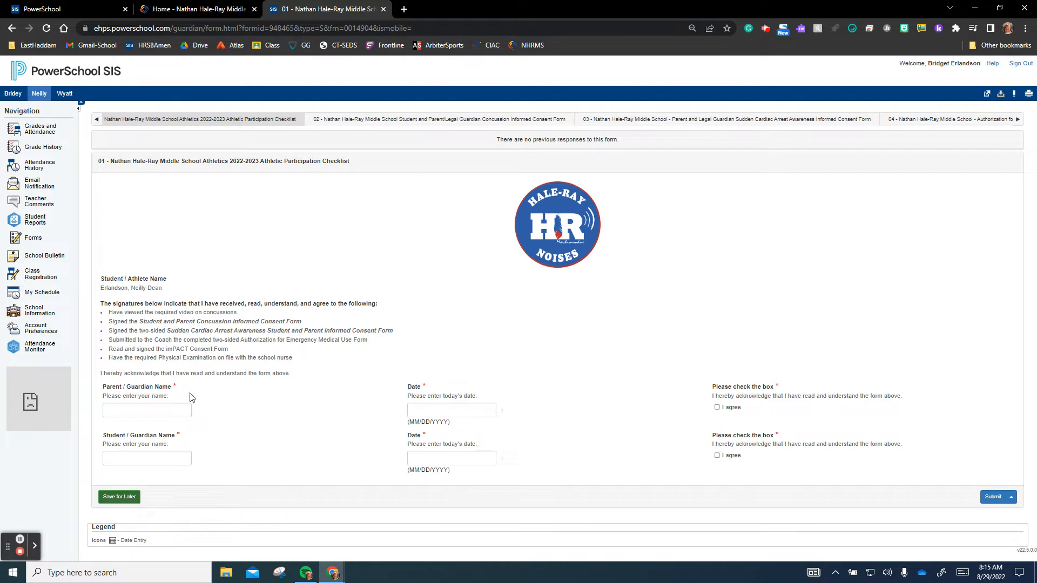
Open the 2022-2023 Athletic Participation Checklist with blank name, date and agreement fields
click(147, 410)
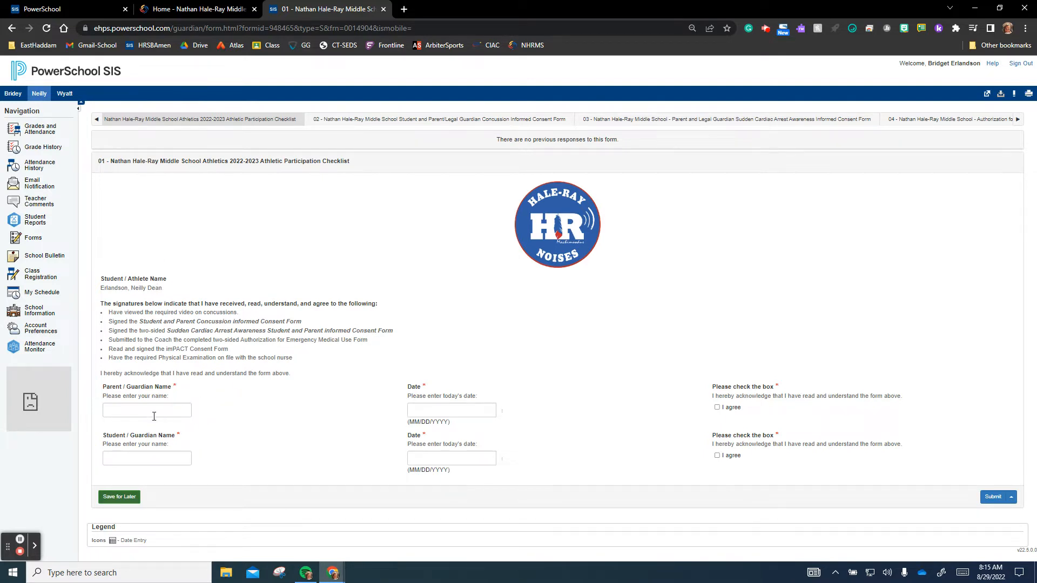
mouse_move(348, 427)
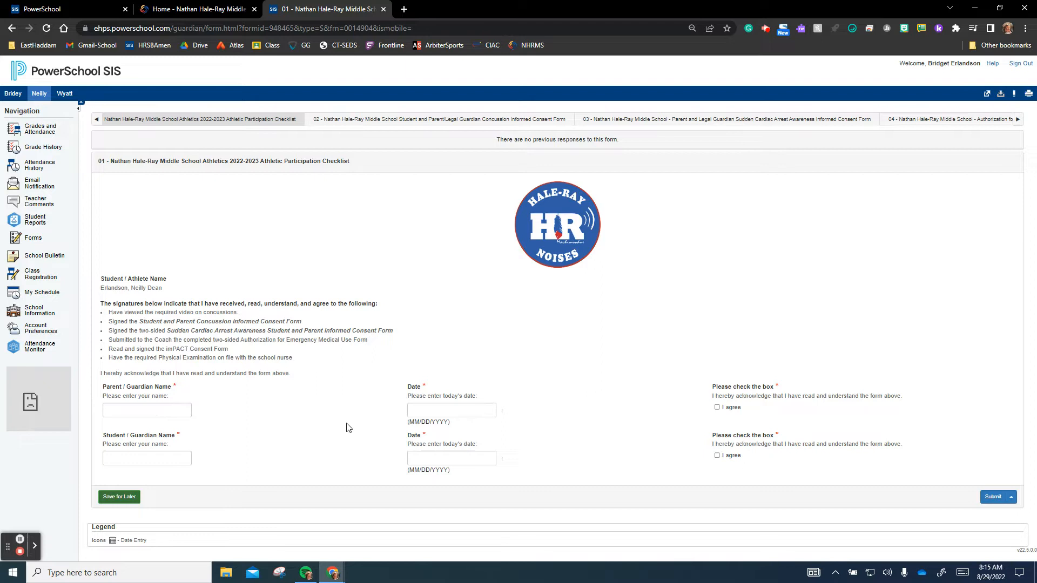
mouse_move(437, 491)
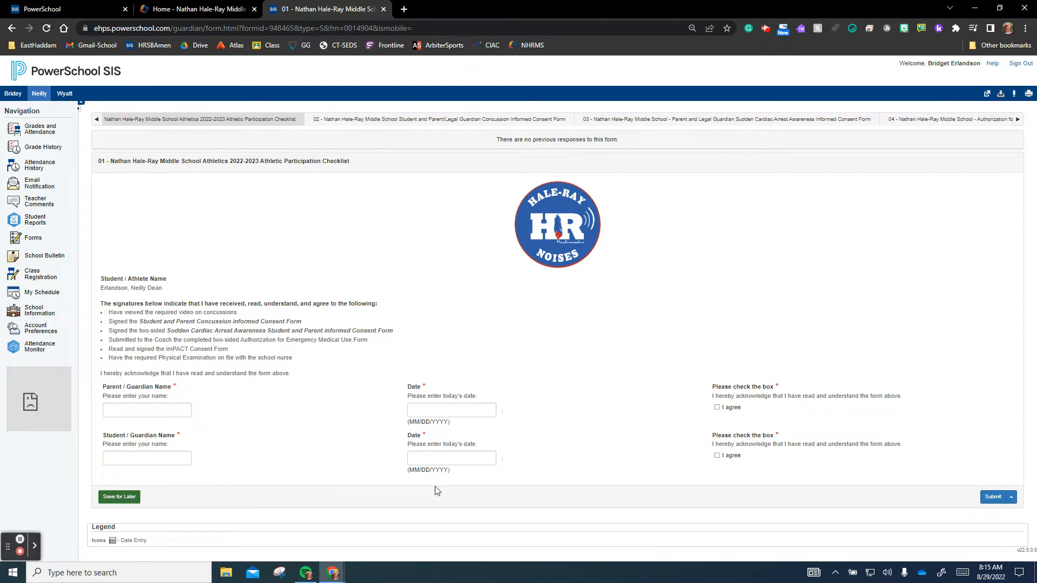
mouse_move(202, 350)
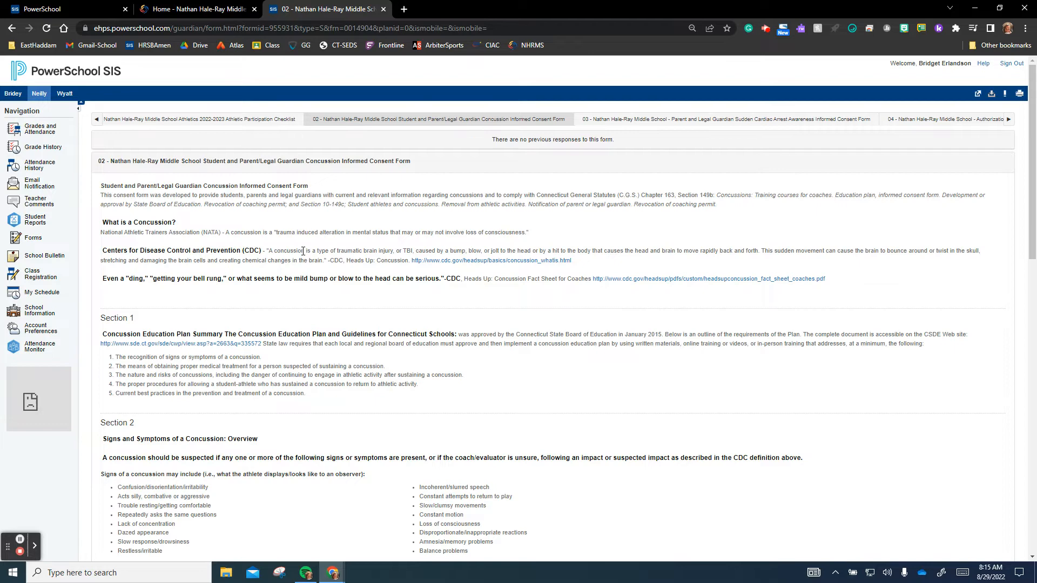
Scroll the Concussion Informed Consent Form down to the blank Section 4 acknowledgement
scroll(down, 3)
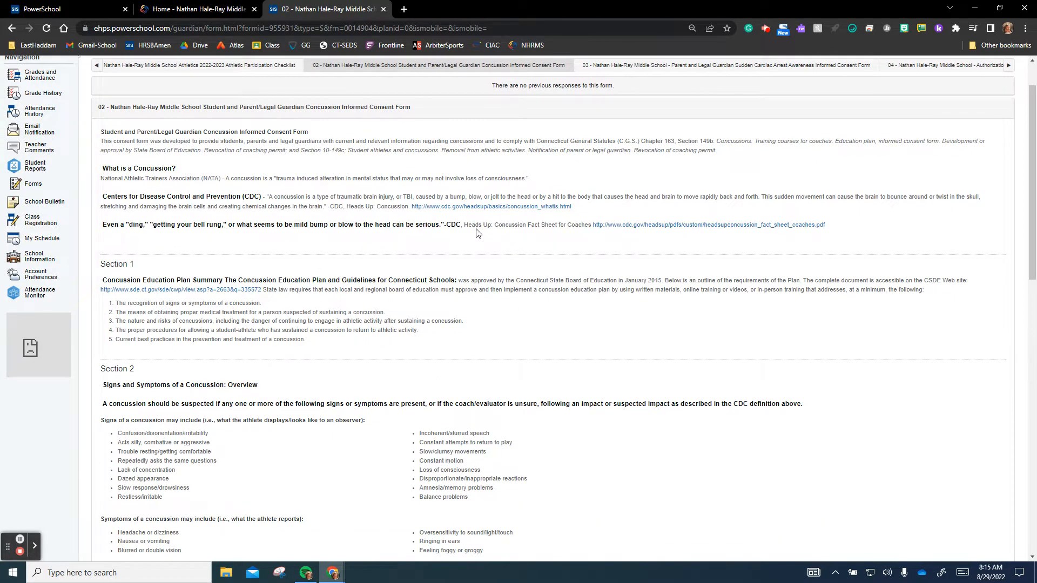
scroll(down, 3)
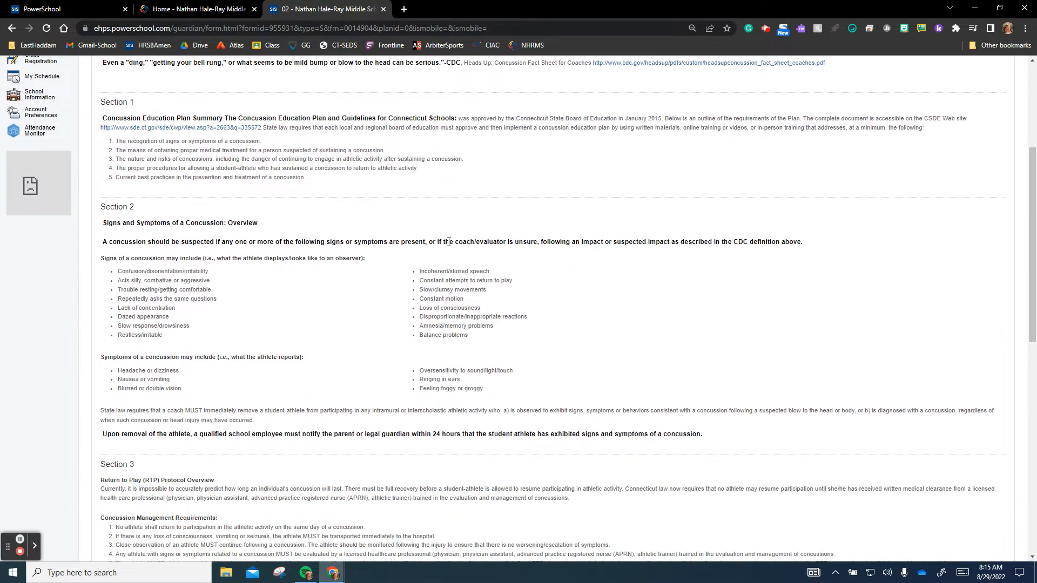
scroll(down, 3)
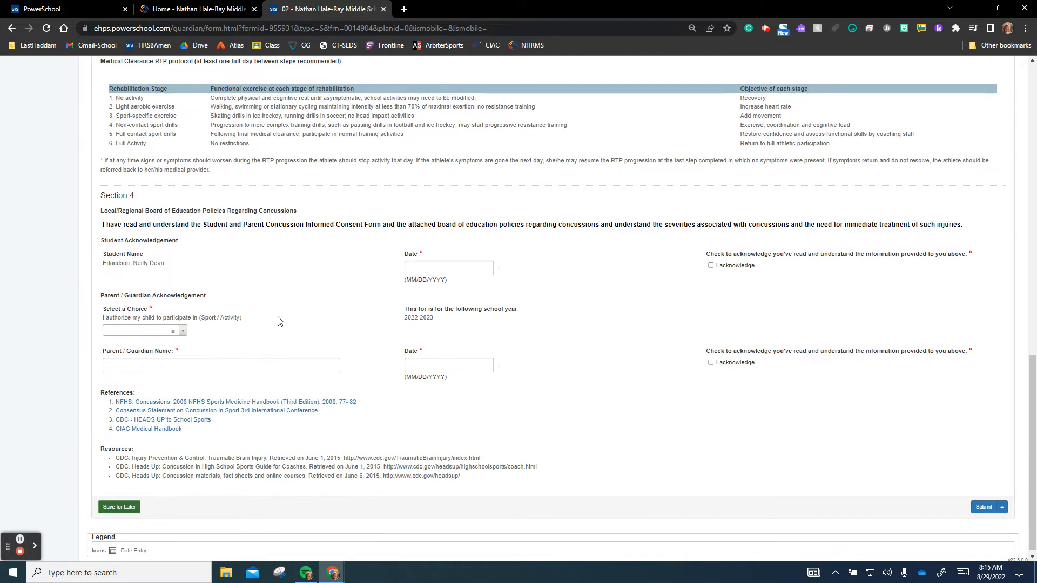
mouse_move(205, 330)
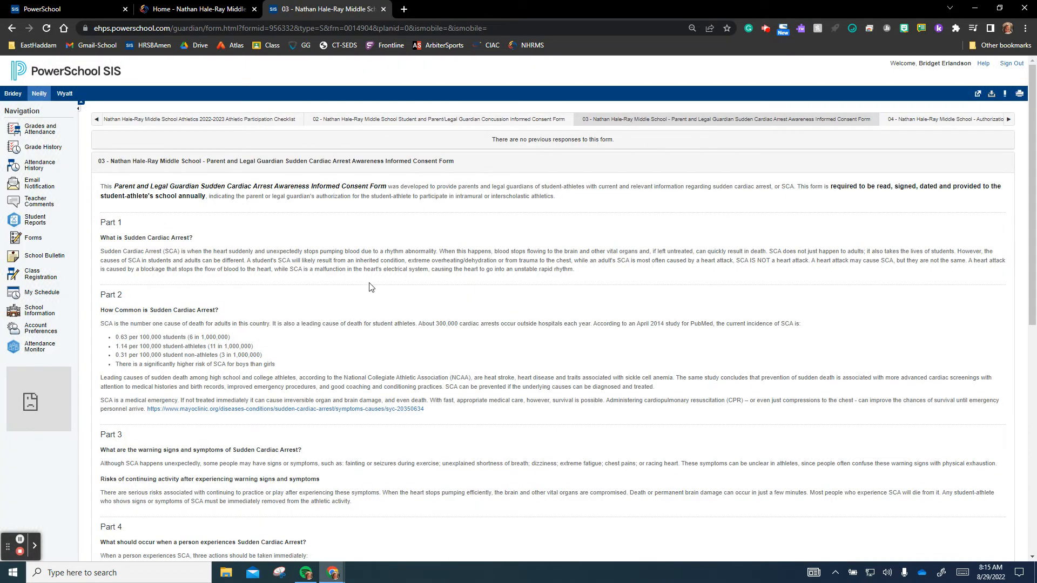
Scroll the Sudden Cardiac Arrest consent form down to its blank sign-off fields
scroll(down, 3)
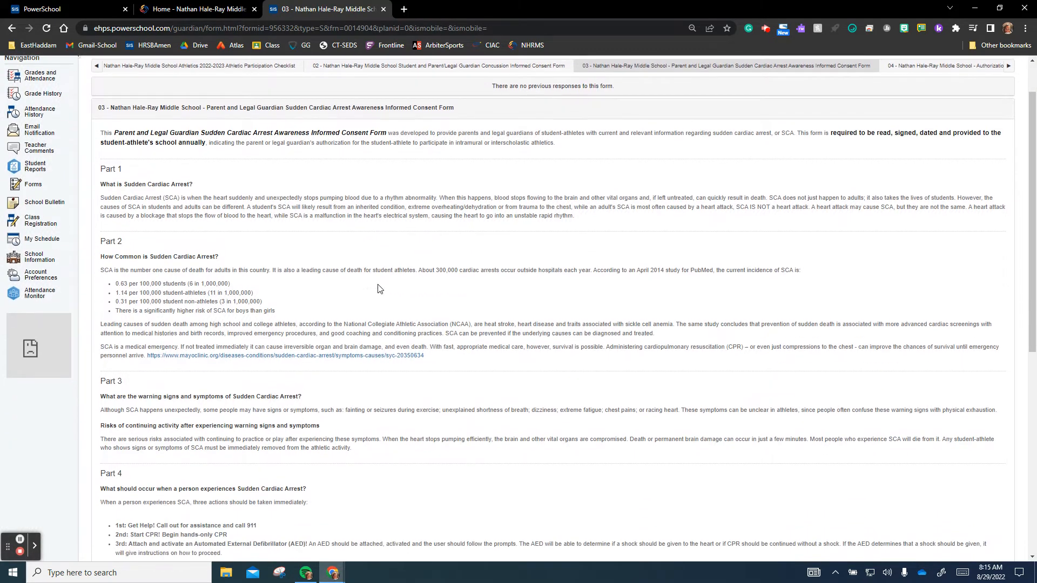
scroll(down, 3)
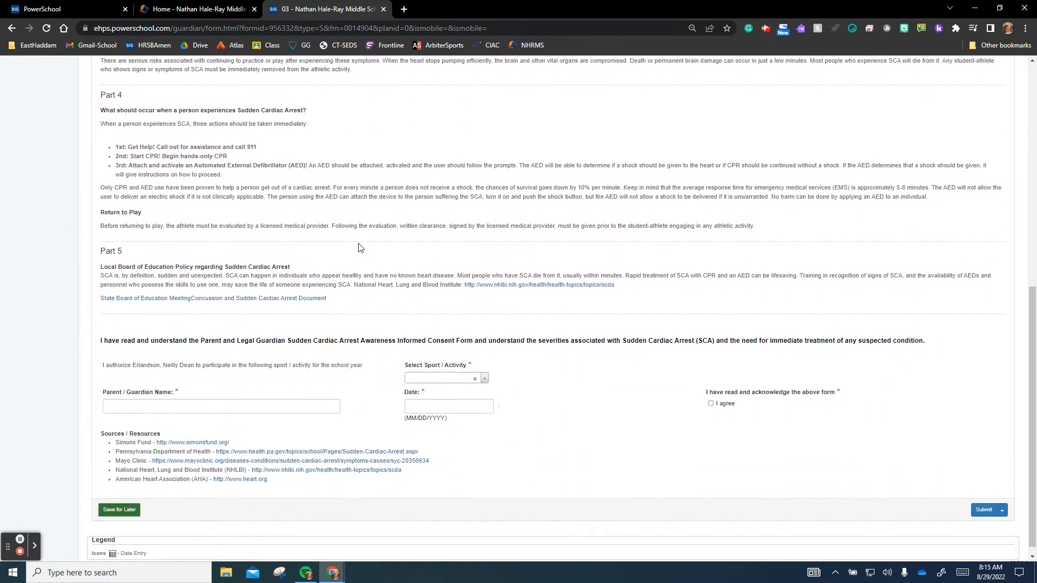
scroll(down, 3)
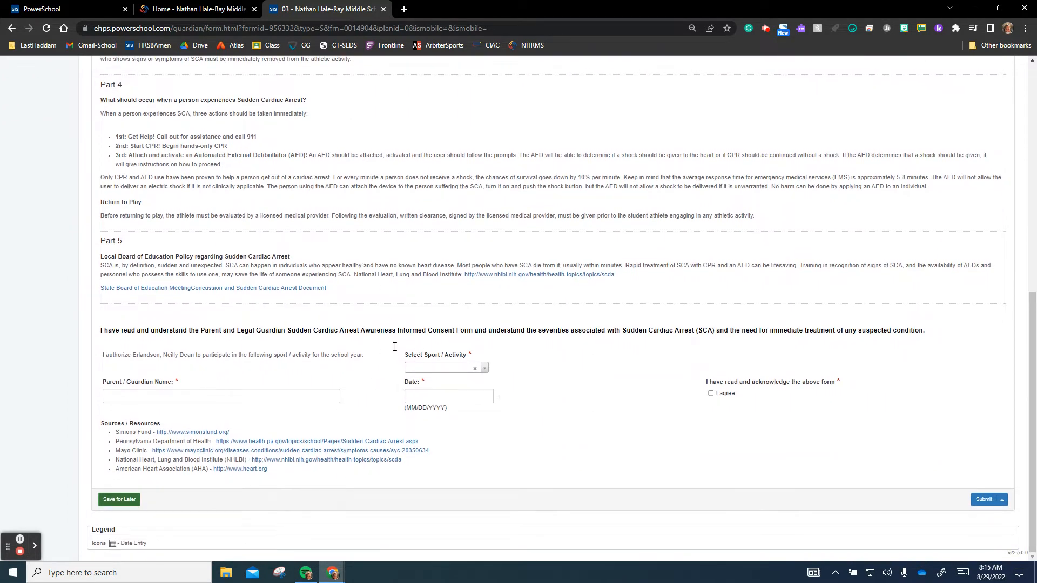
mouse_move(345, 295)
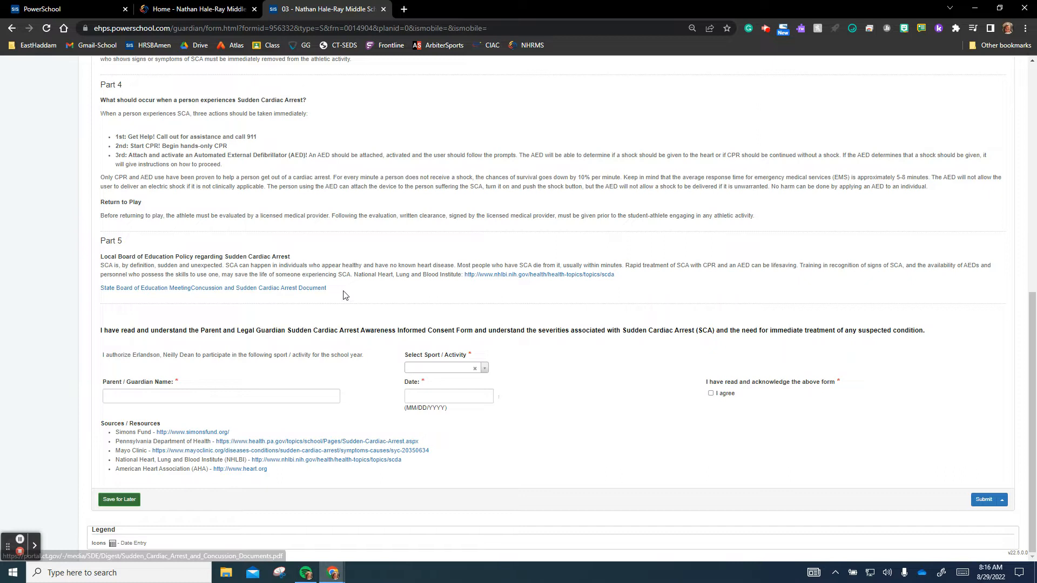
mouse_move(467, 382)
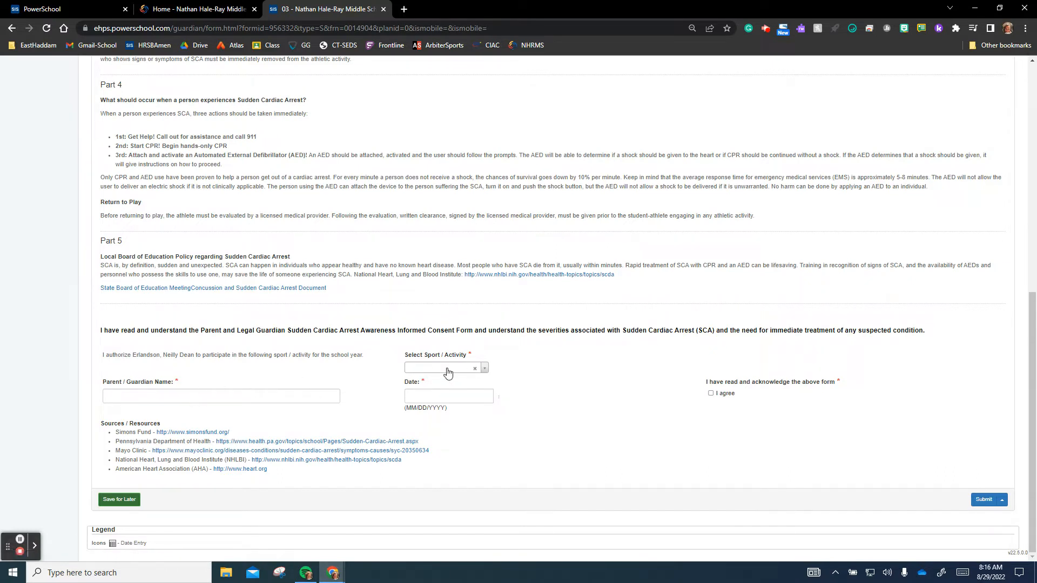
mouse_move(742, 366)
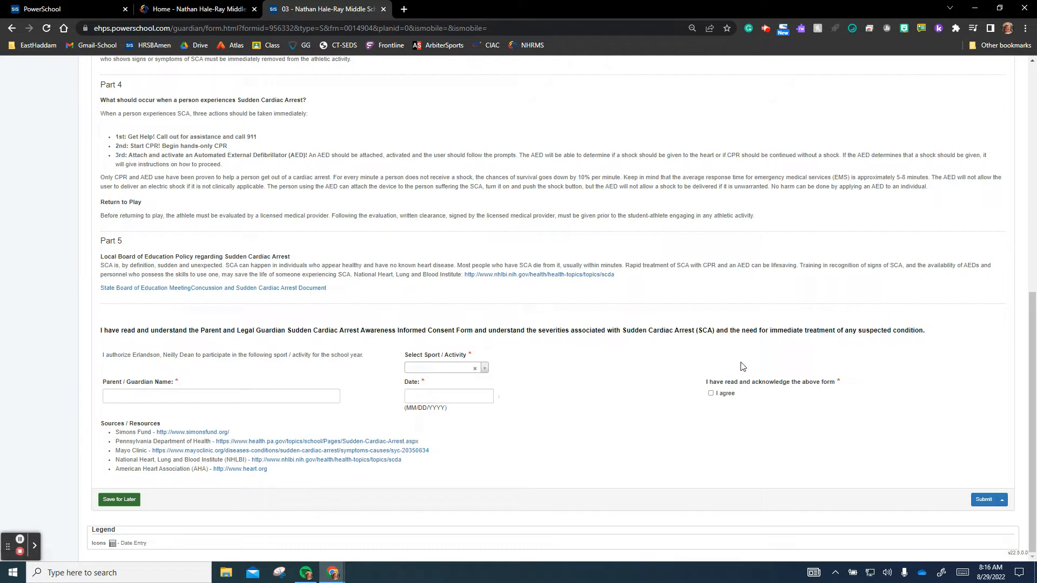
mouse_move(749, 371)
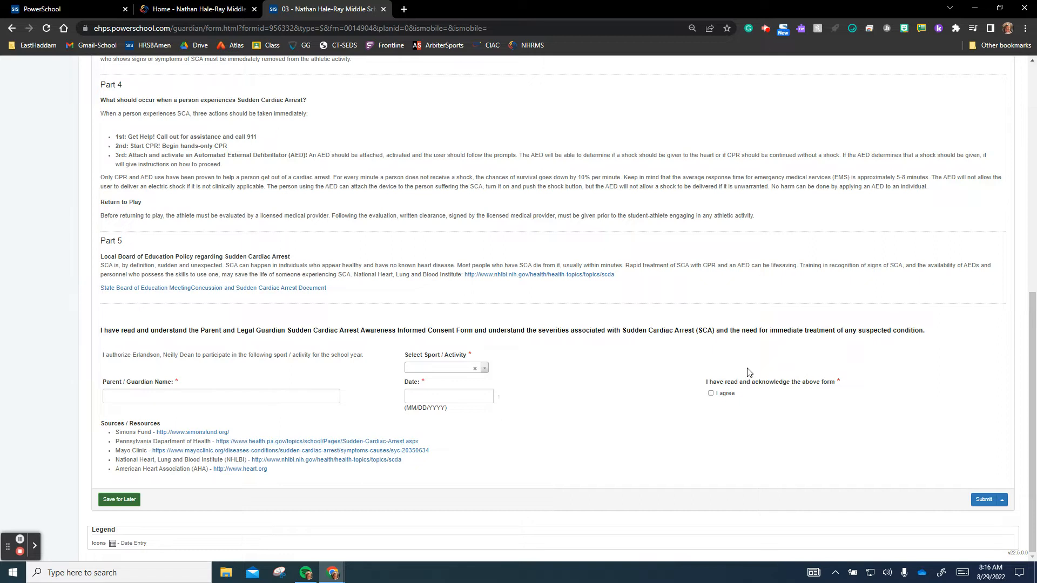
mouse_move(631, 406)
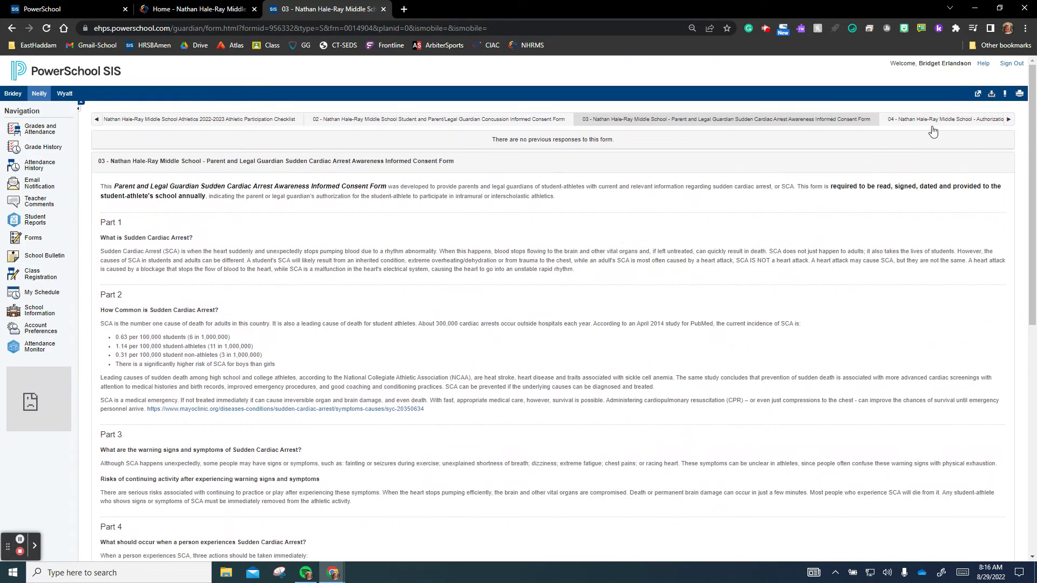
Read through Authorization for Emergency Medical Use, then shift the tab strip toward later forms
click(1009, 119)
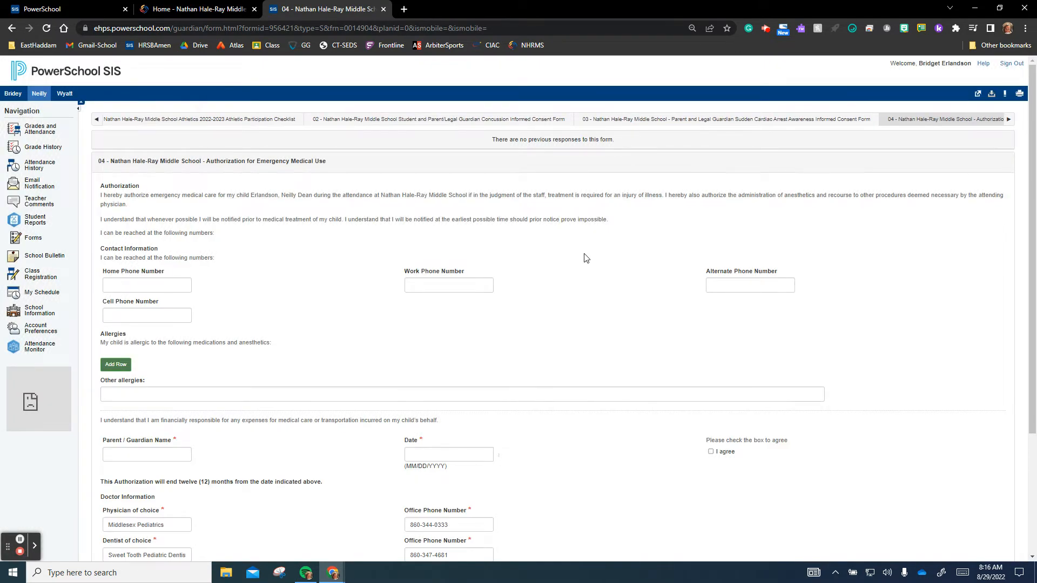
mouse_move(458, 334)
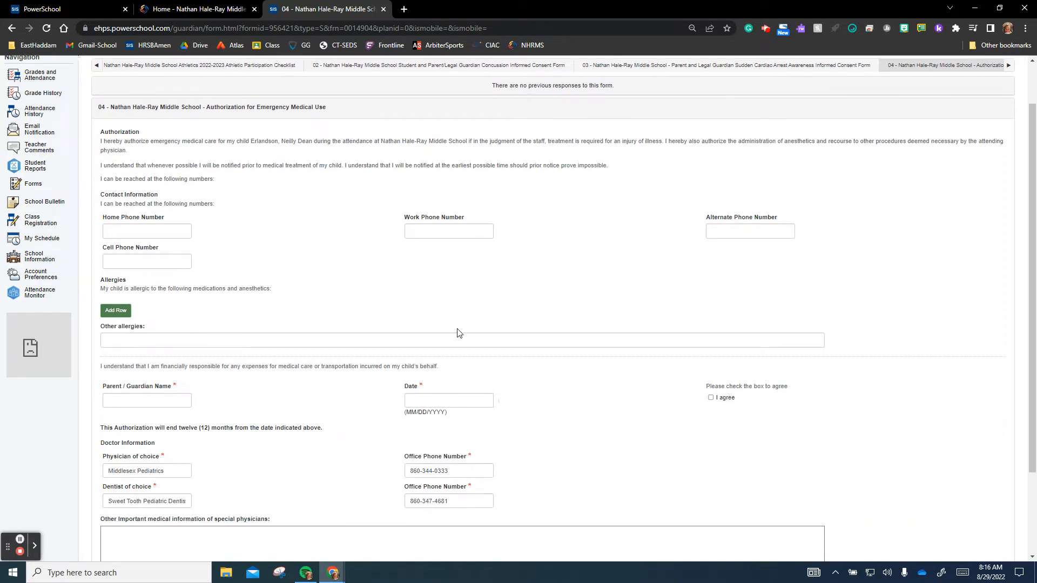
mouse_move(353, 390)
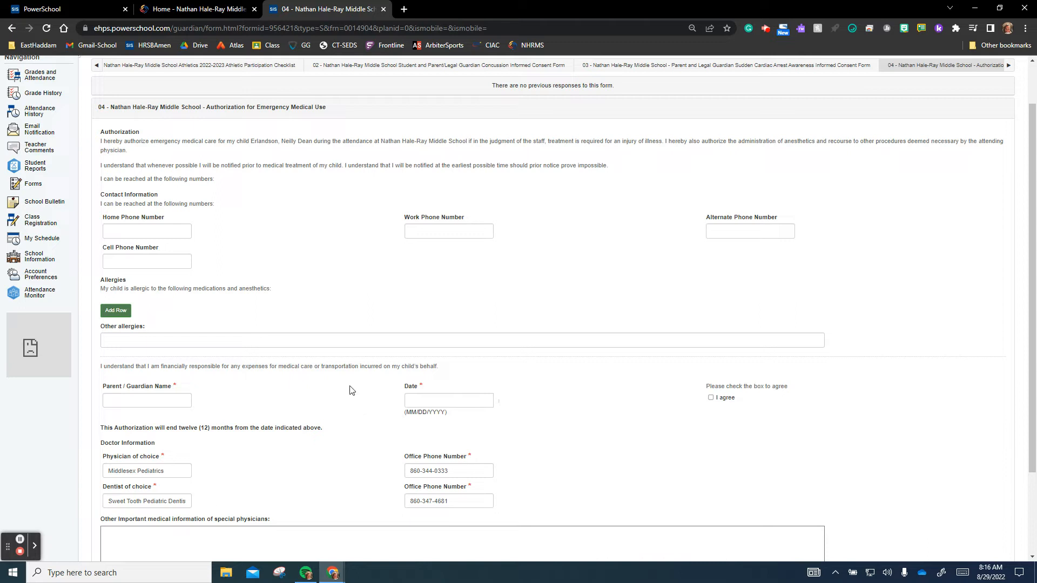
scroll(down, 3)
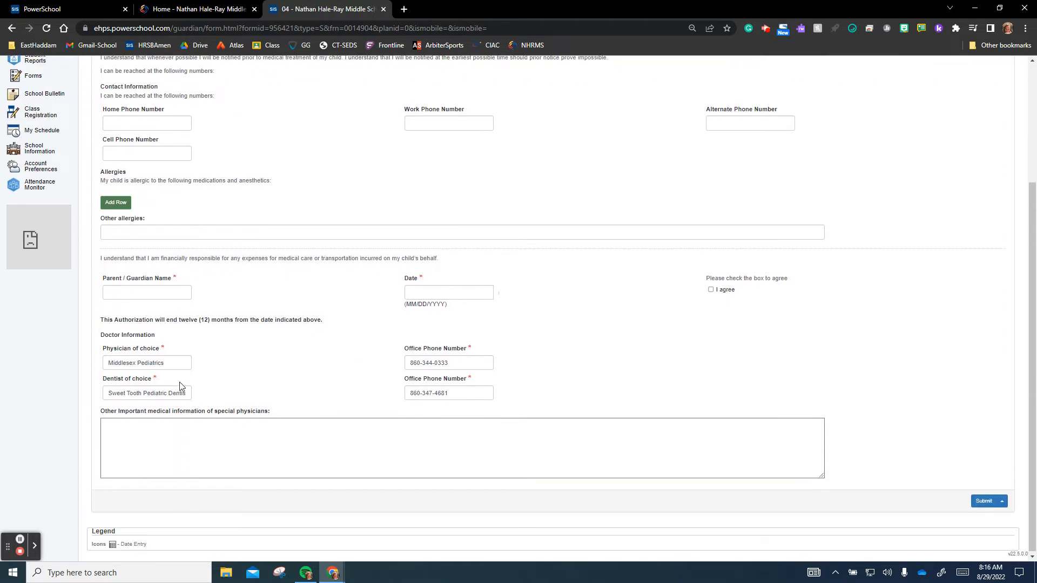
mouse_move(406, 379)
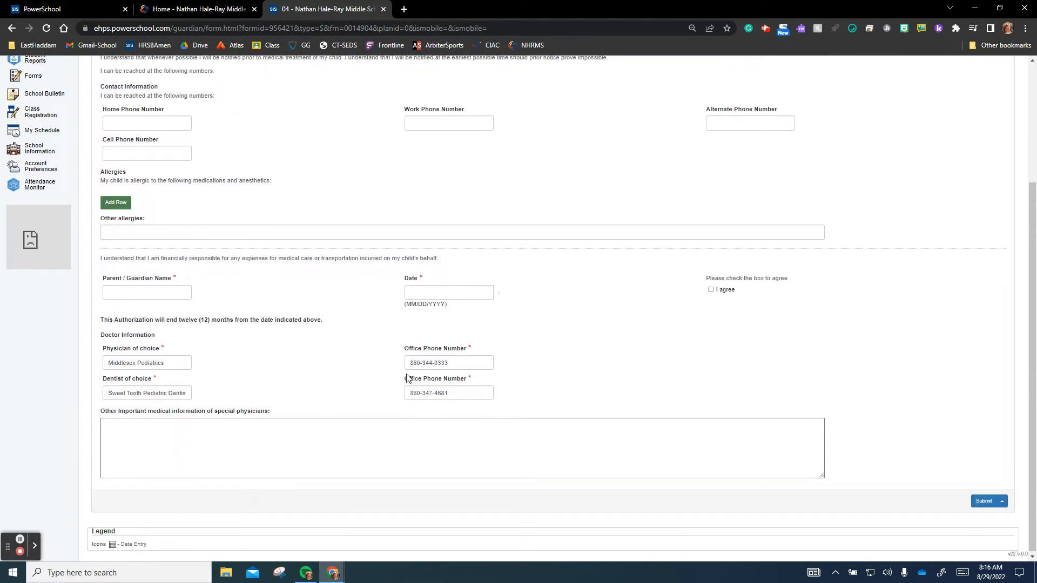
mouse_move(499, 486)
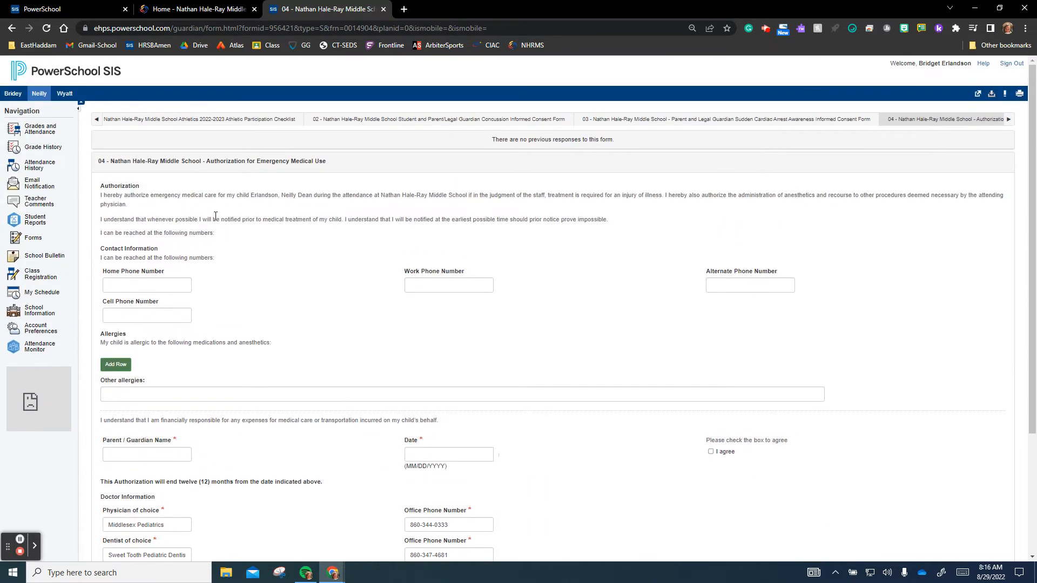
mouse_move(455, 262)
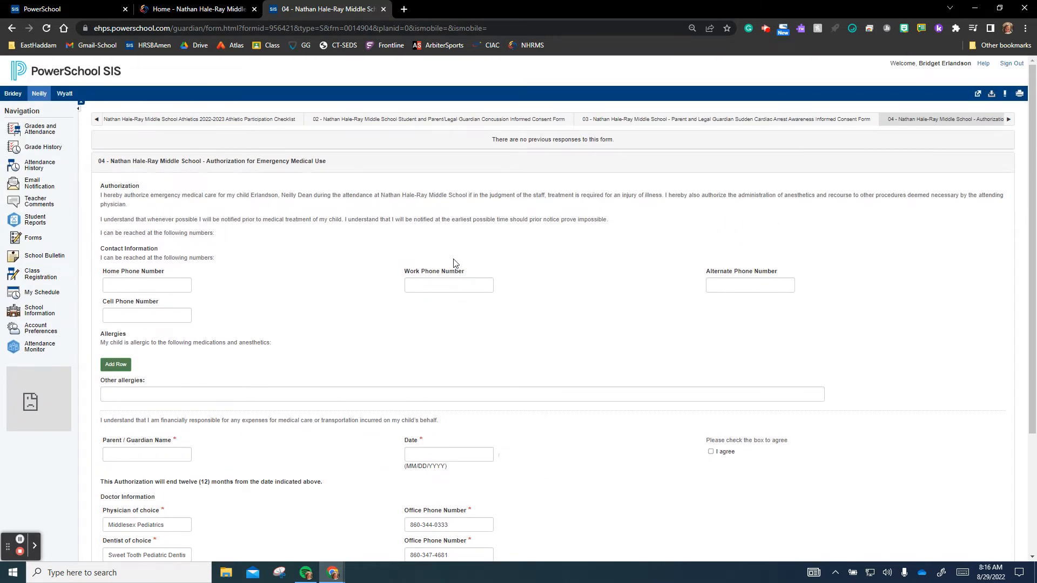
scroll(down, 3)
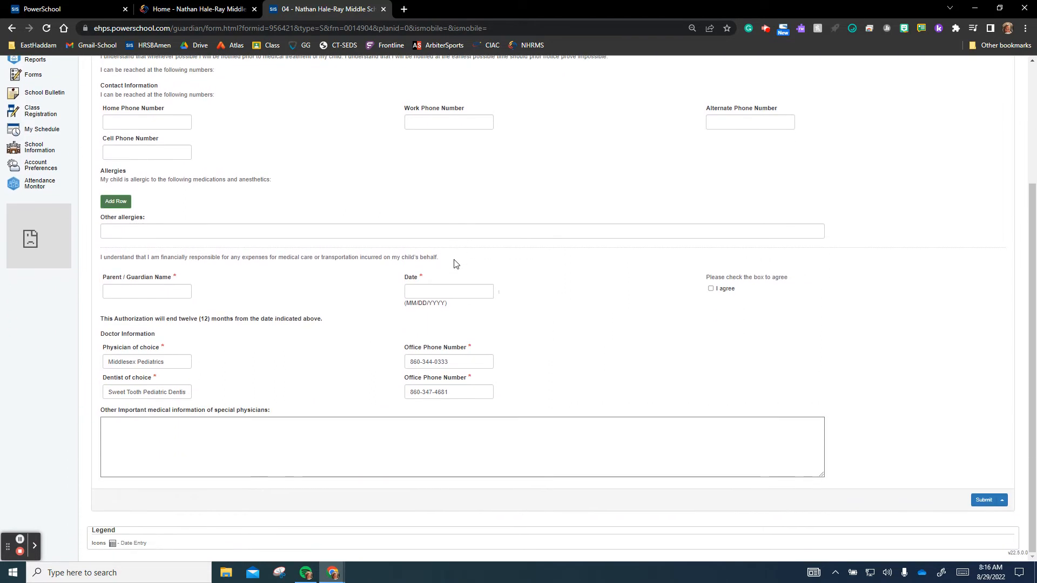
mouse_move(508, 288)
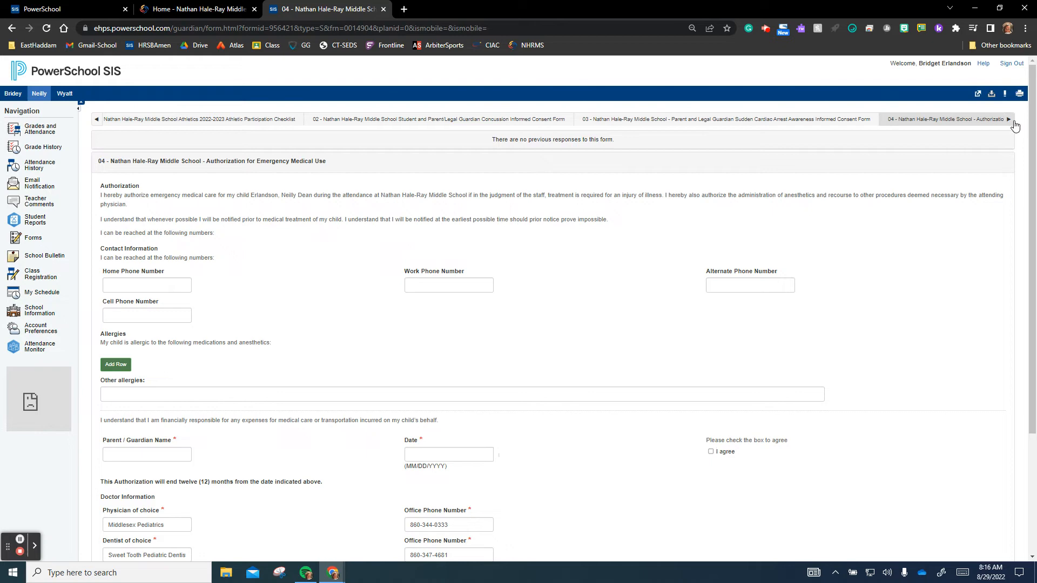
click(1009, 120)
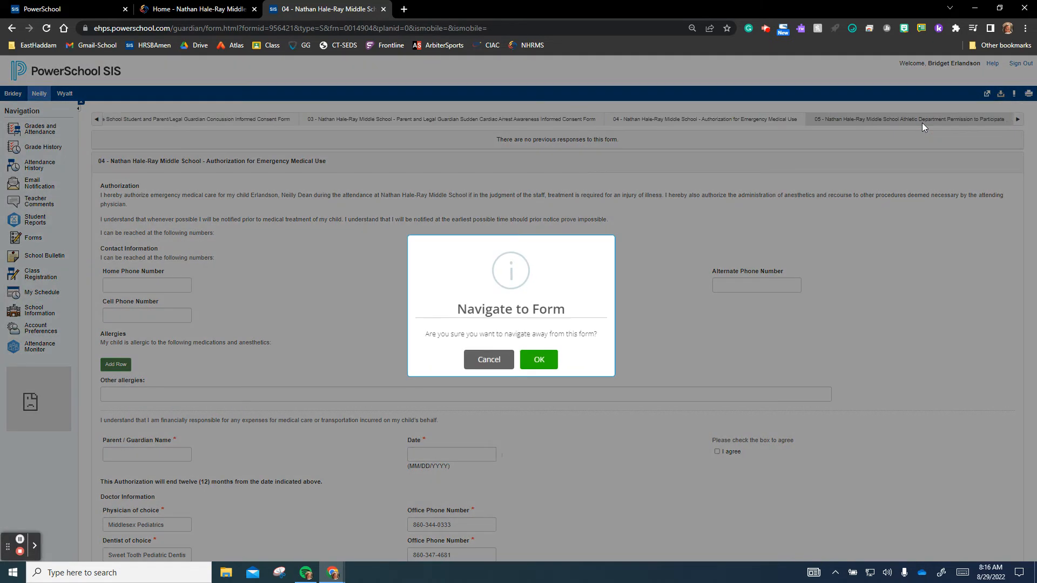
Confirm leaving form 04 and advance past form 05 to the ImPACT letter
click(539, 359)
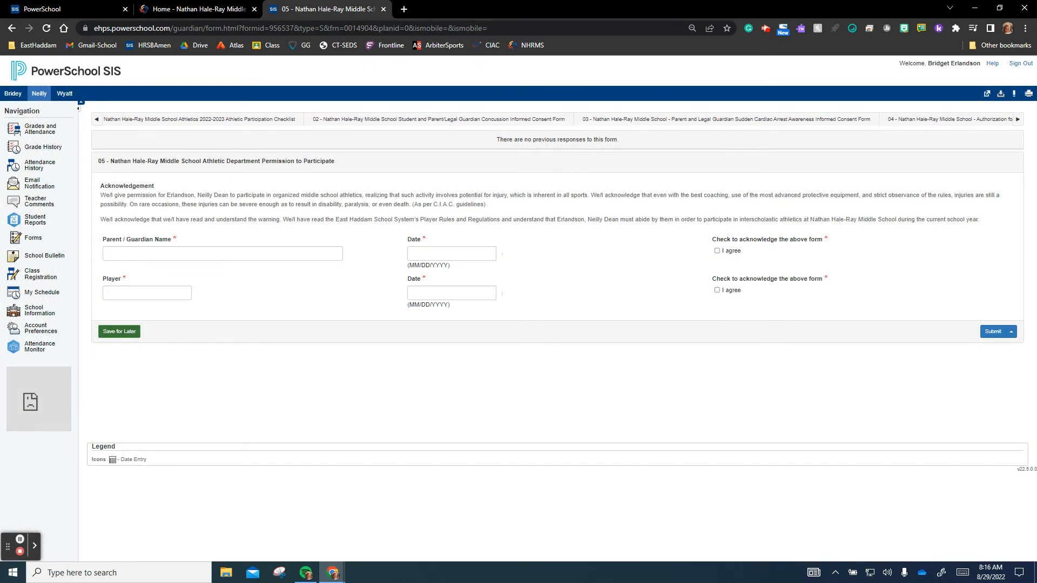
click(1020, 119)
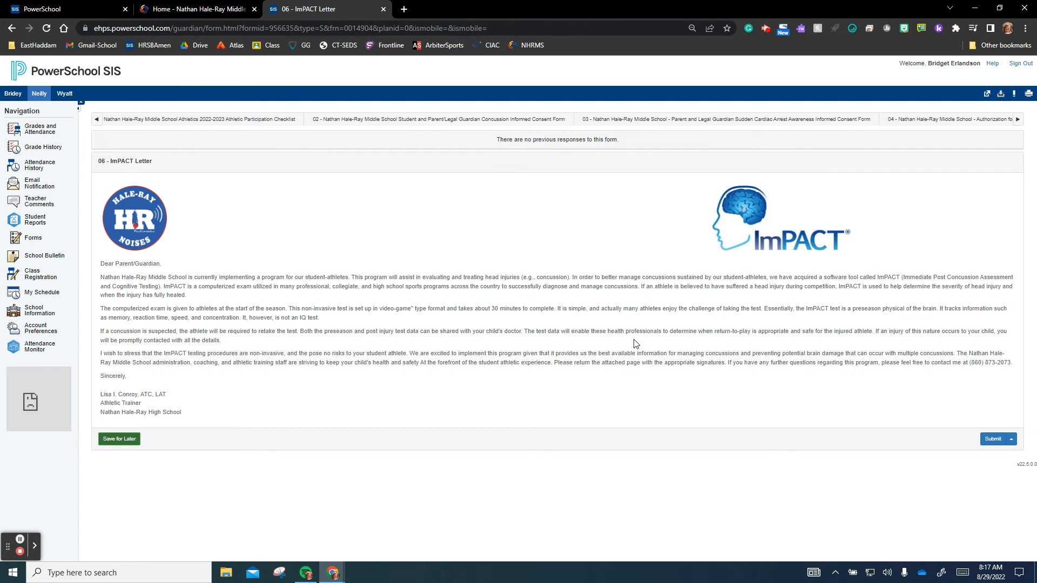
mouse_move(660, 339)
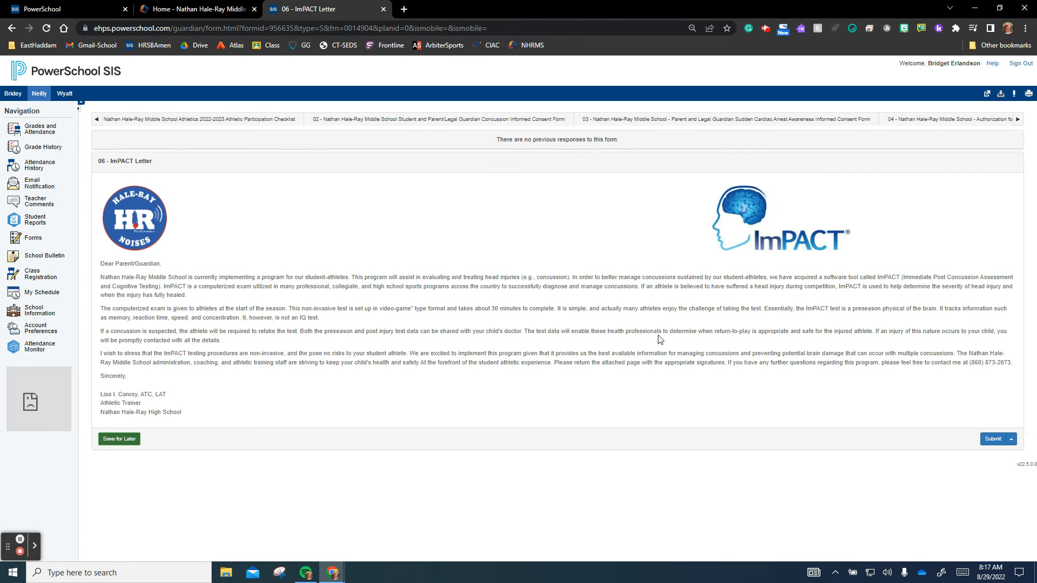
mouse_move(917, 211)
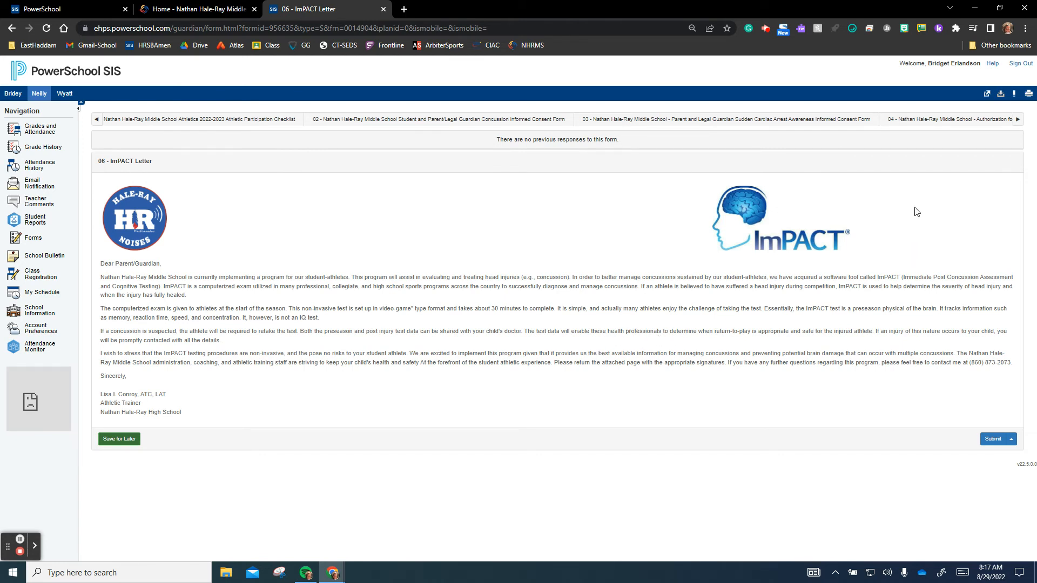
Keep the ImPACT letter open while shifting the tab strip to later forms
click(1019, 119)
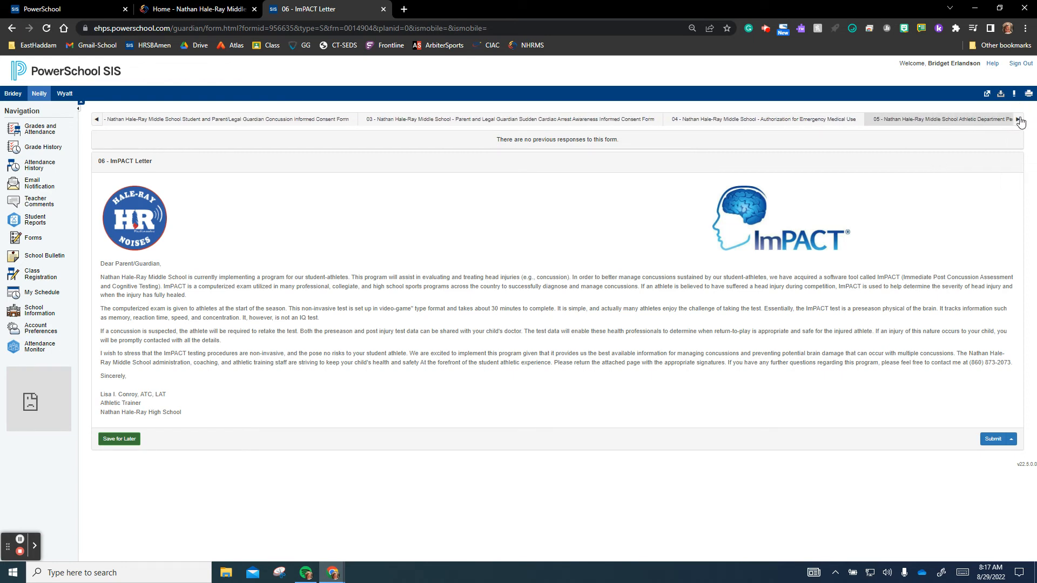
Reveal and open the 07 ImPACT Consent Form with blank sport, name and date fields
click(1018, 119)
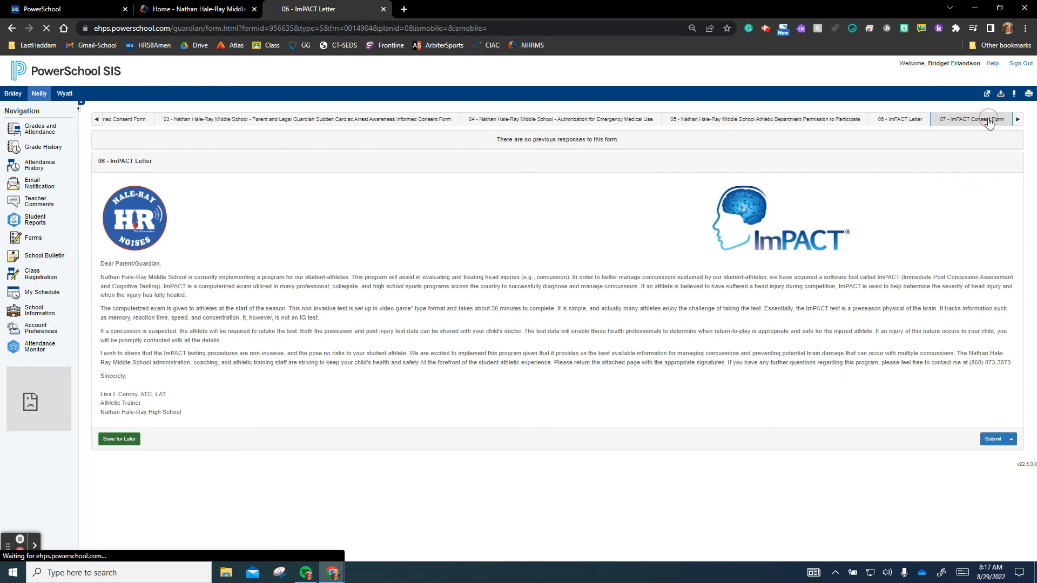
click(978, 118)
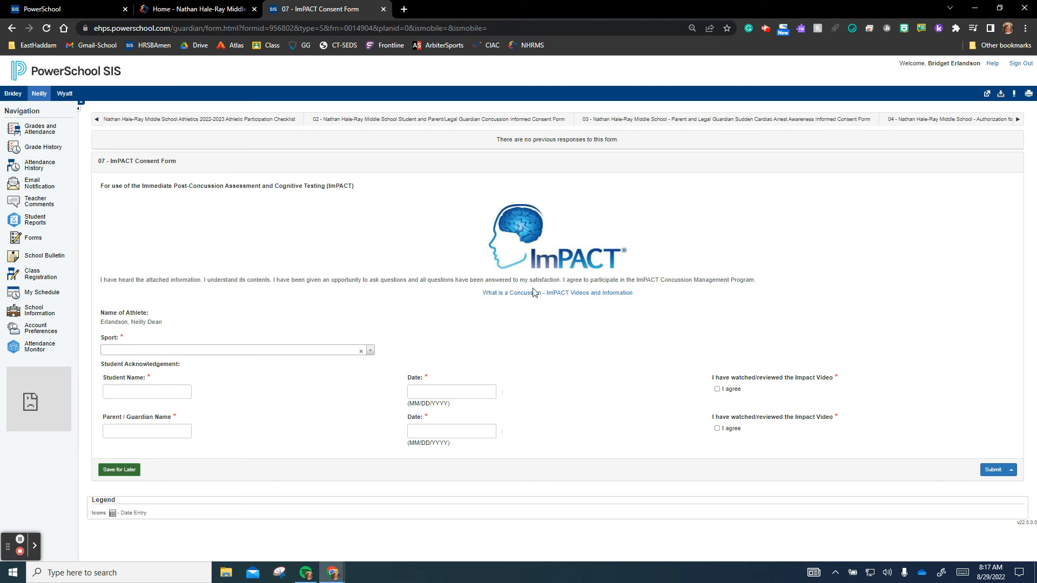
mouse_move(512, 301)
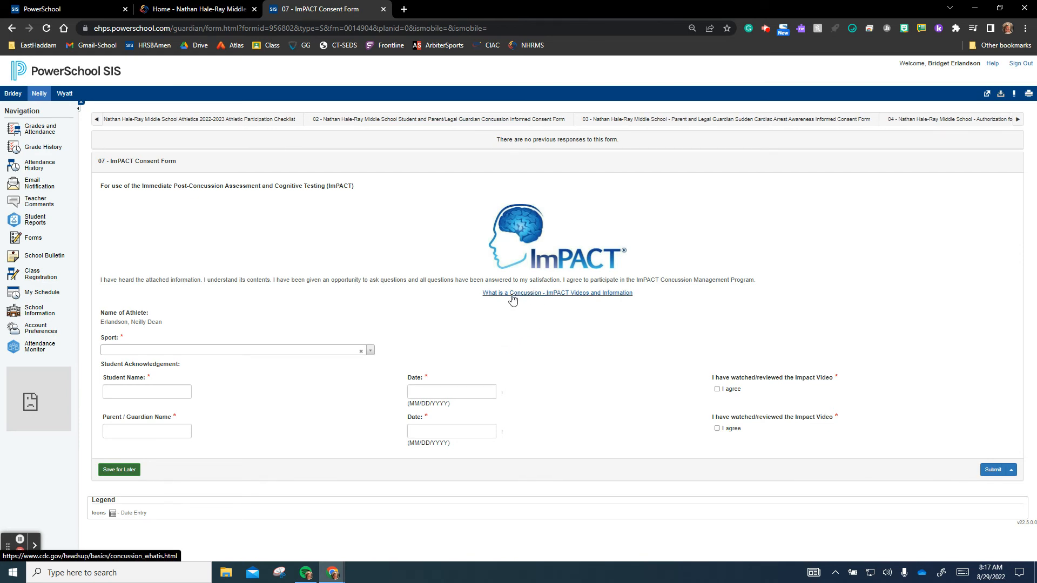
mouse_move(552, 296)
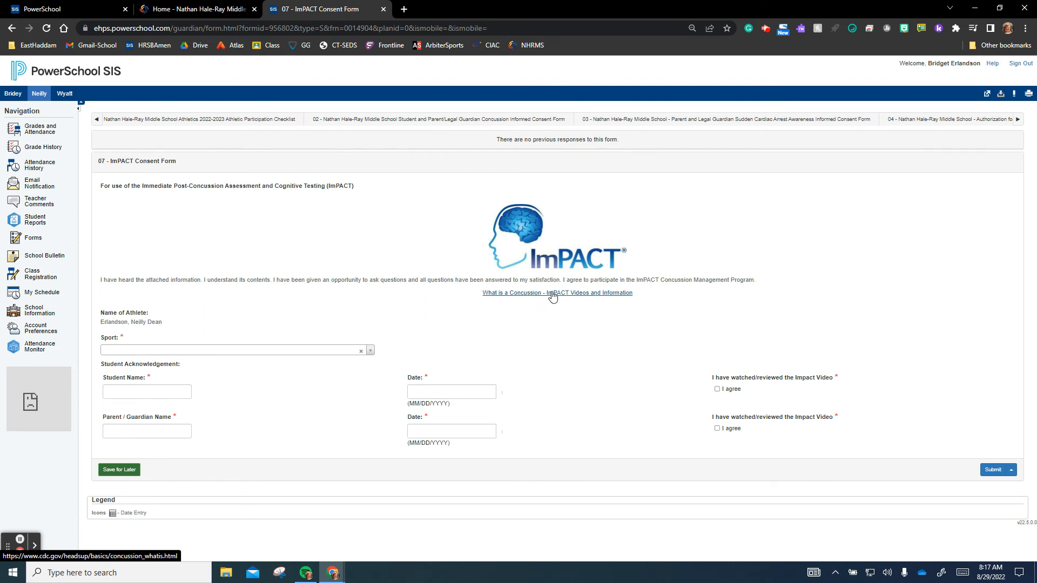
mouse_move(517, 337)
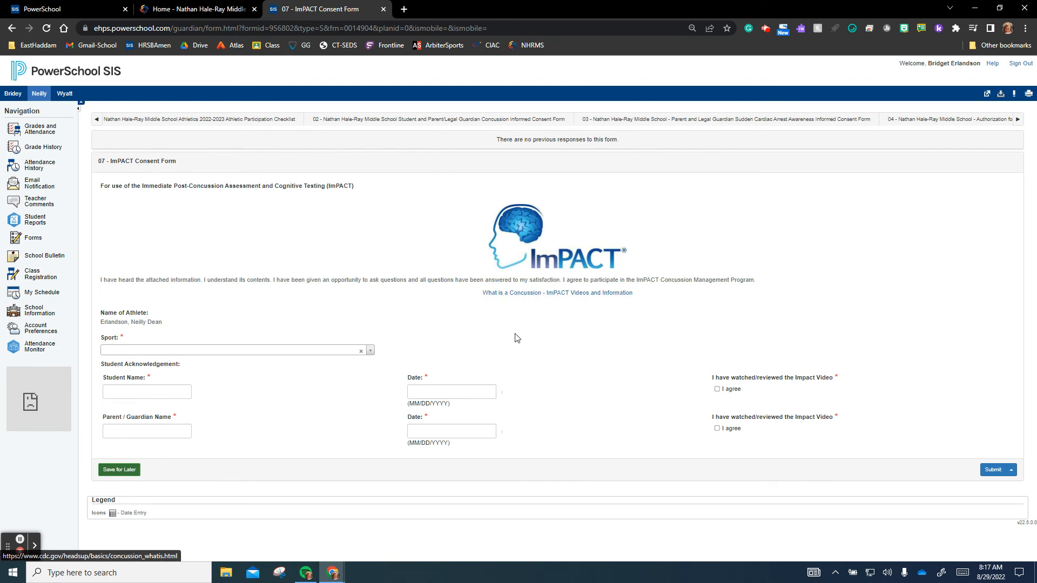
mouse_move(343, 312)
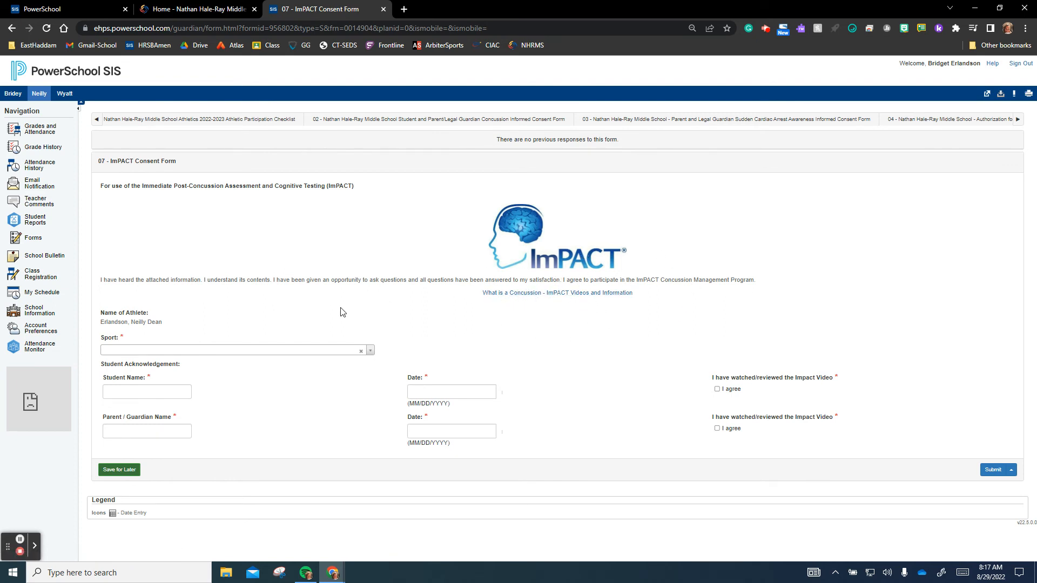
mouse_move(332, 311)
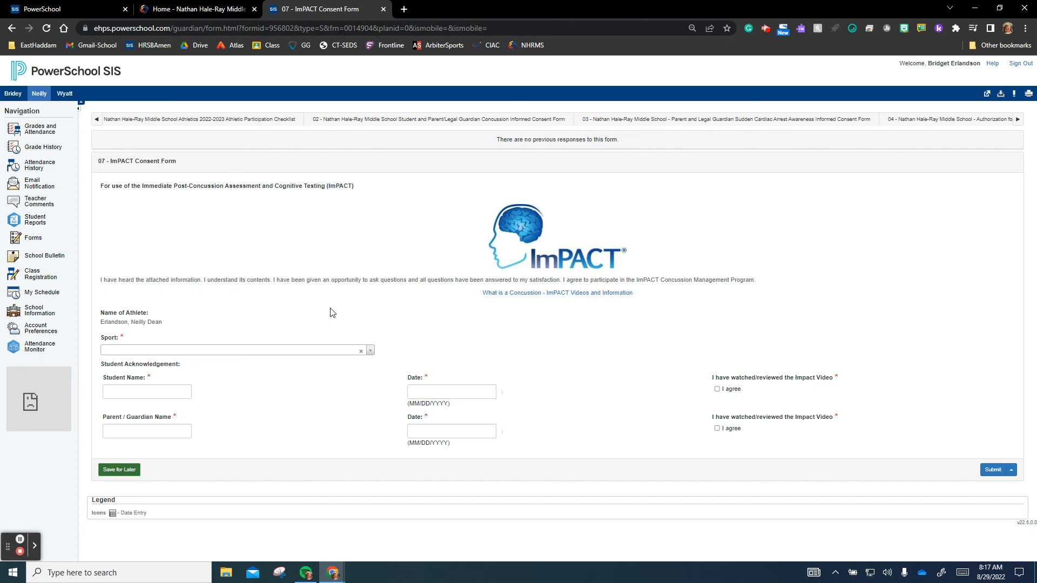
mouse_move(201, 552)
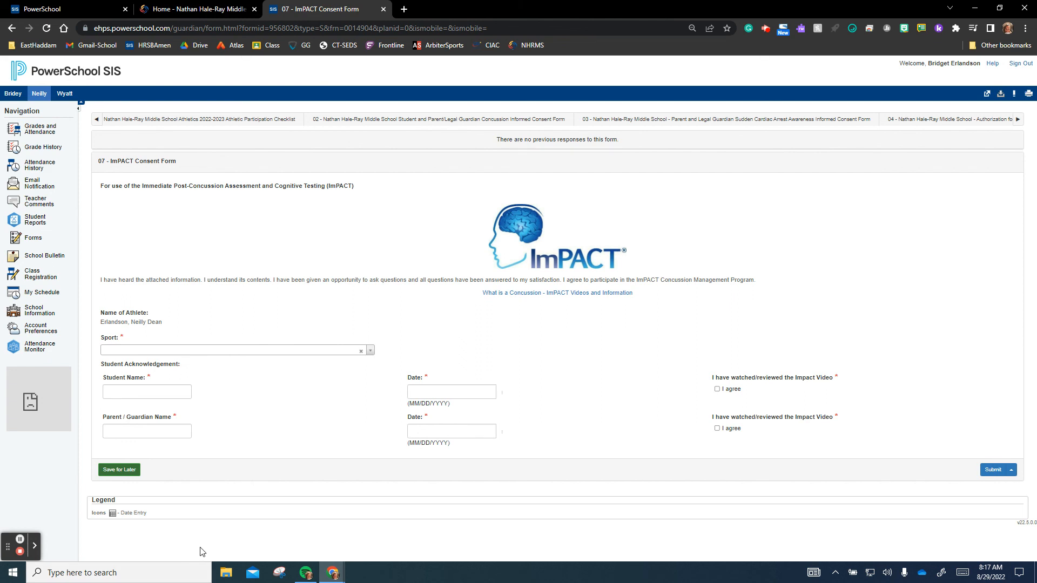
mouse_move(215, 542)
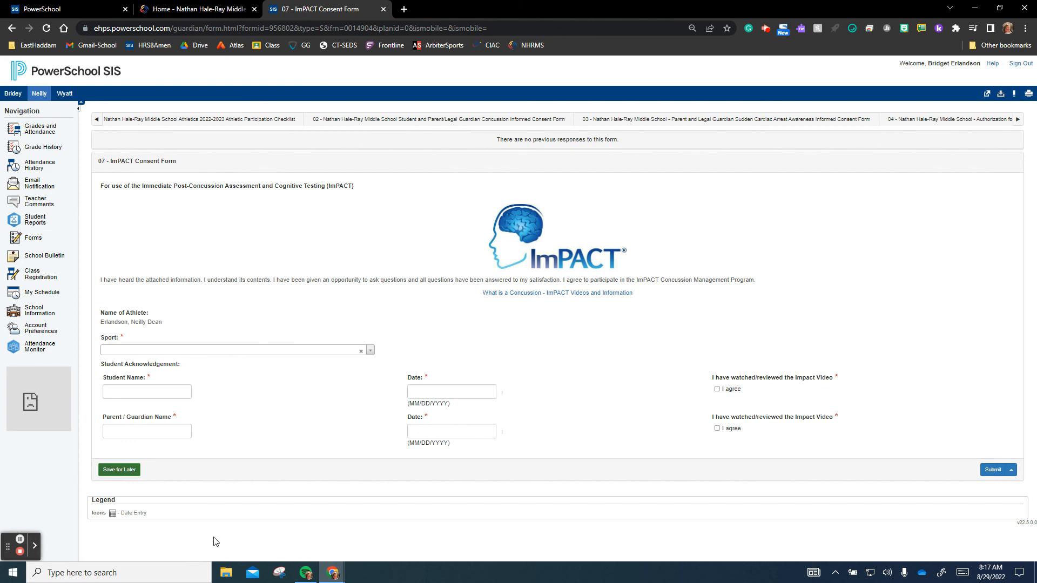
mouse_move(215, 553)
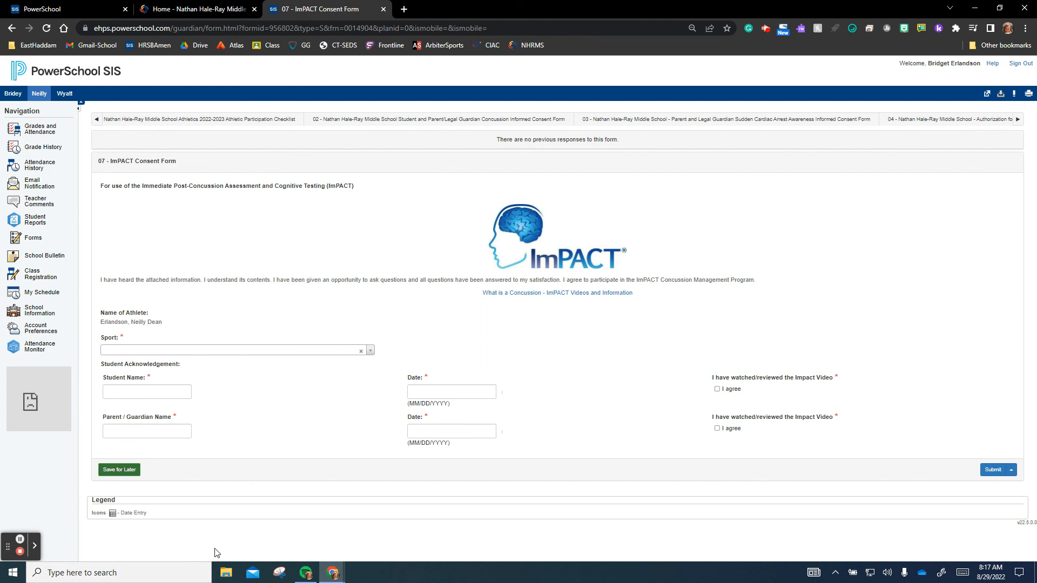